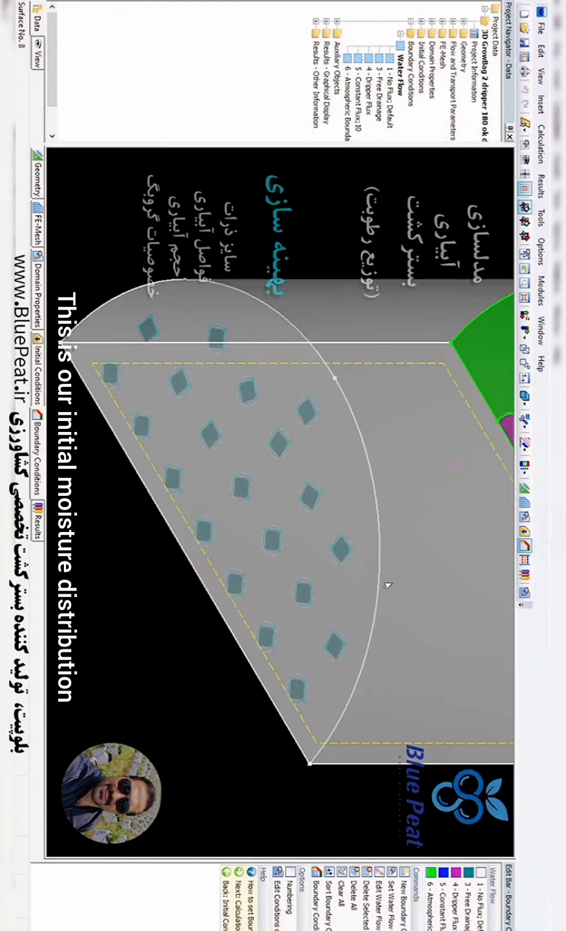
- Display the growbag's layered initial water content distribution in the Results graphical view
left_click(39, 524)
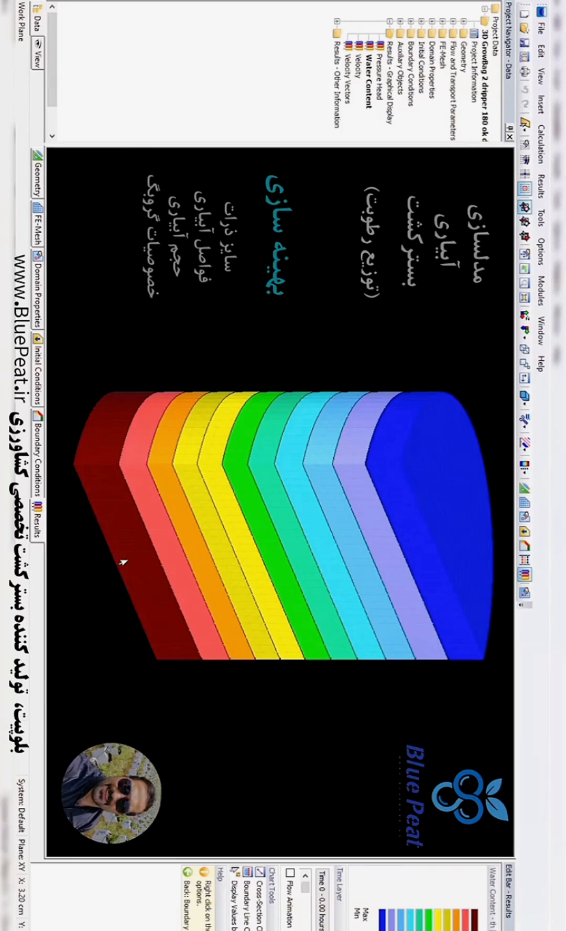